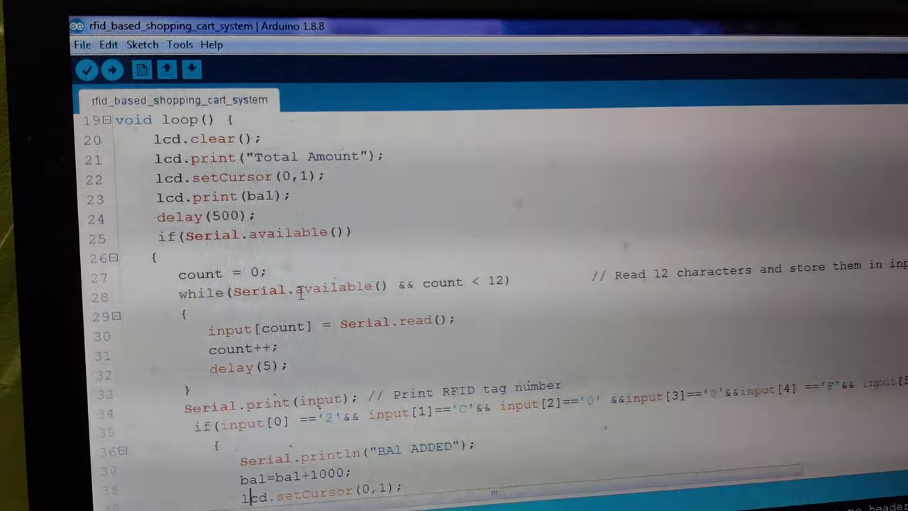
scroll(down, 3)
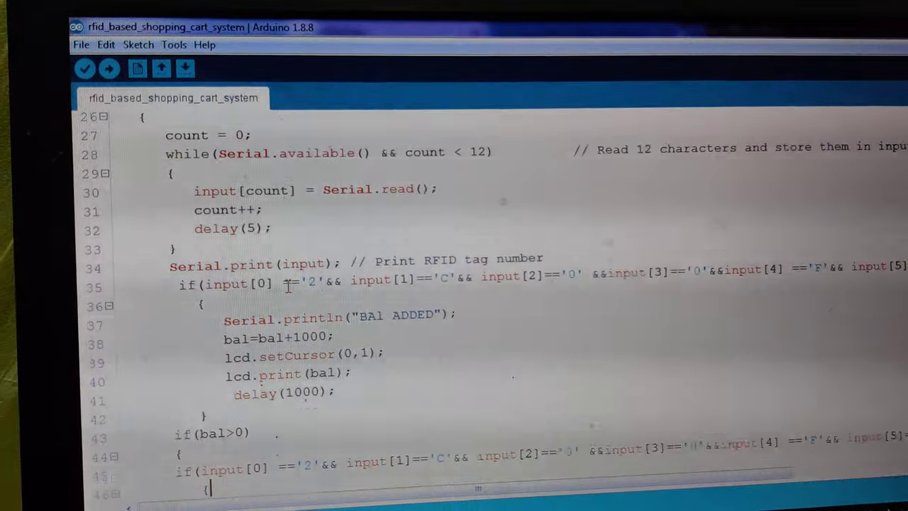
scroll(down, 3)
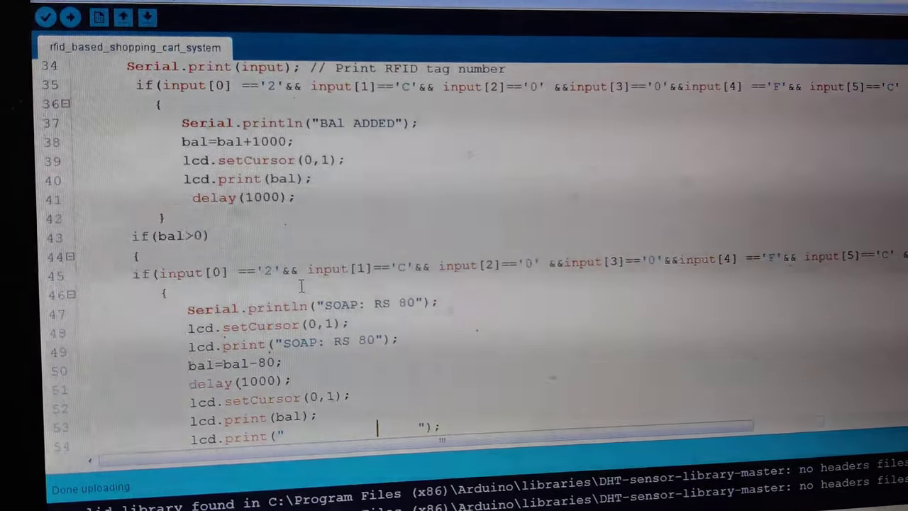
scroll(down, 3)
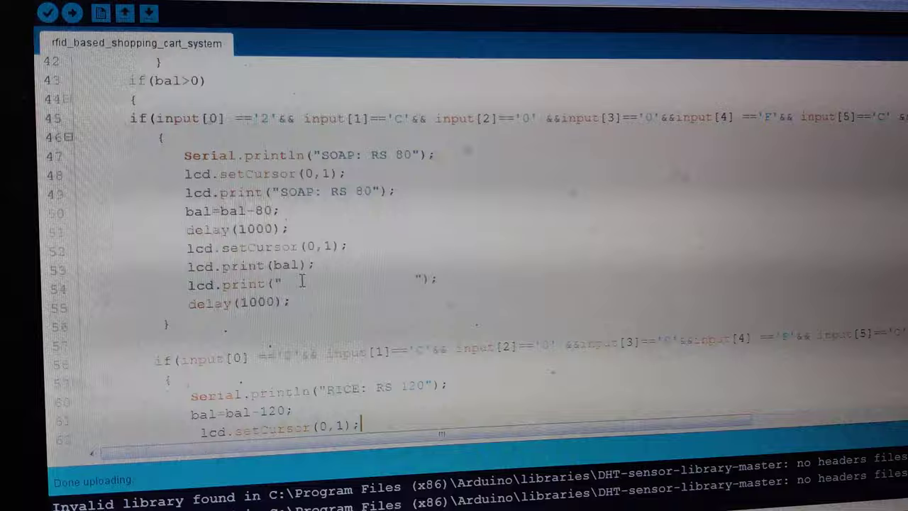
scroll(down, 3)
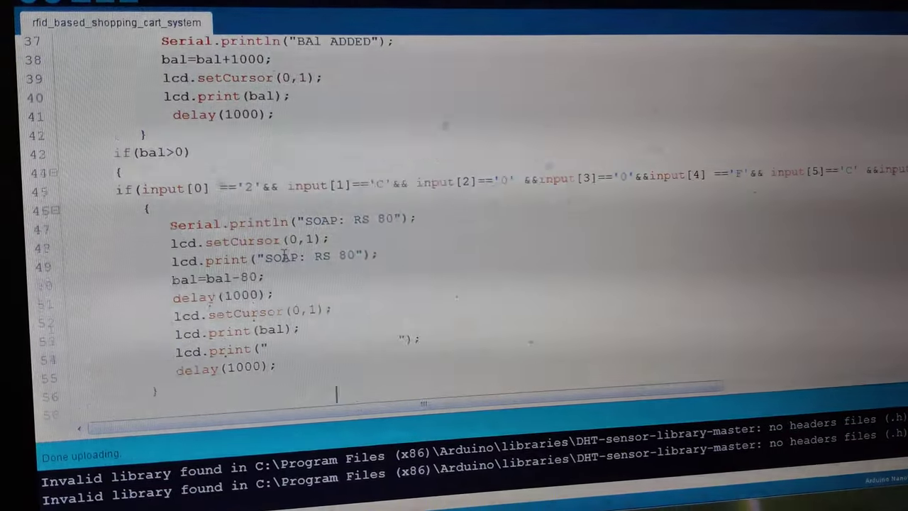
scroll(down, 3)
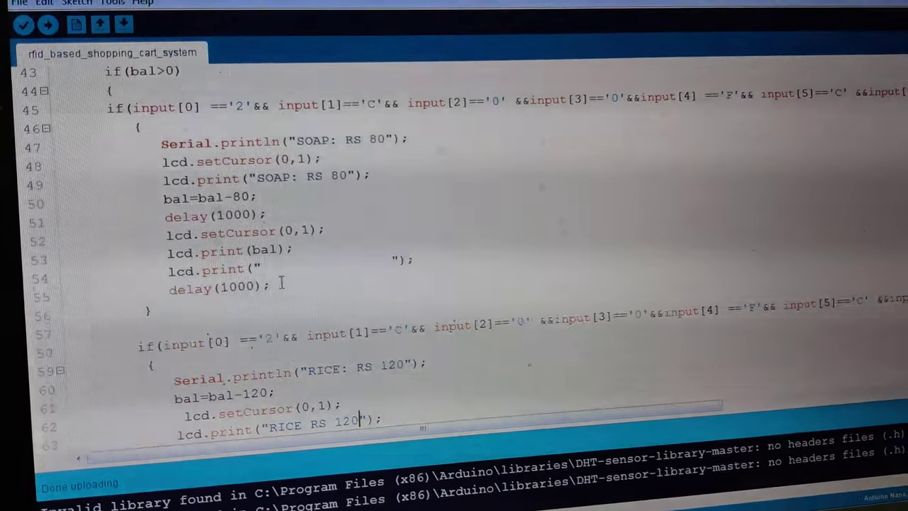
scroll(down, 3)
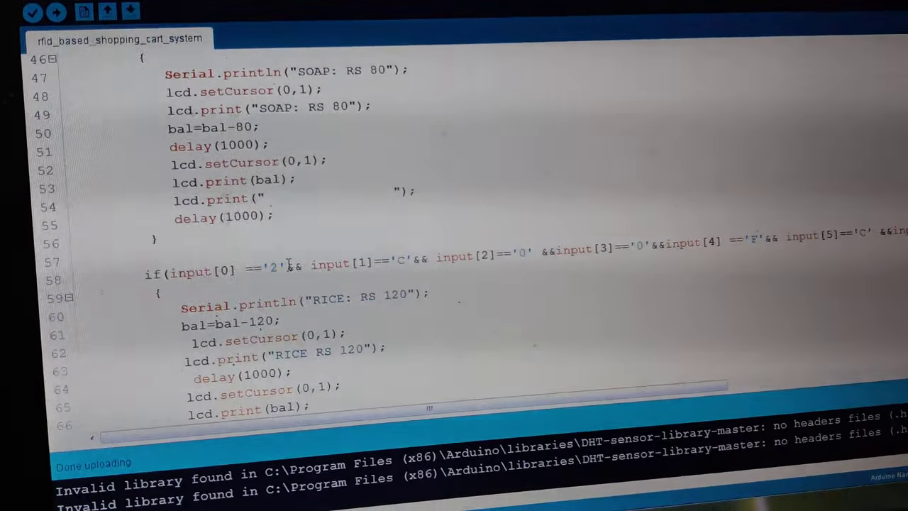
scroll(down, 3)
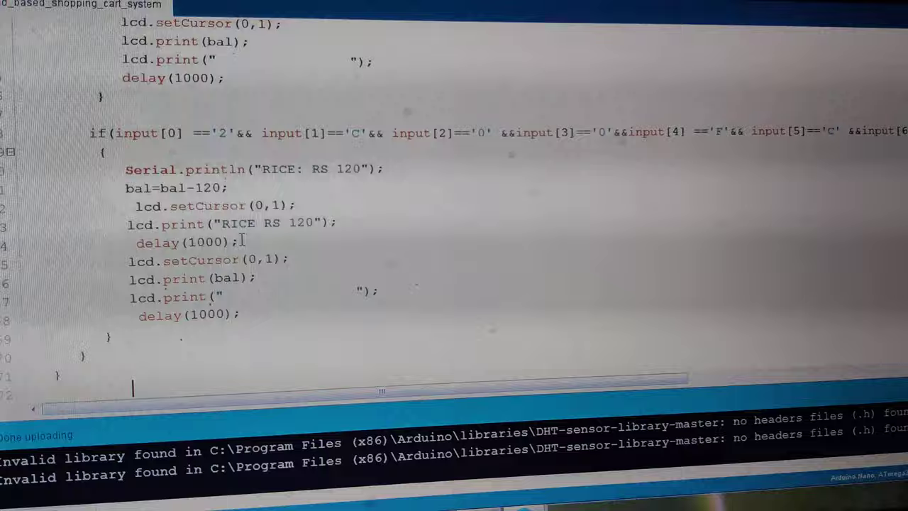